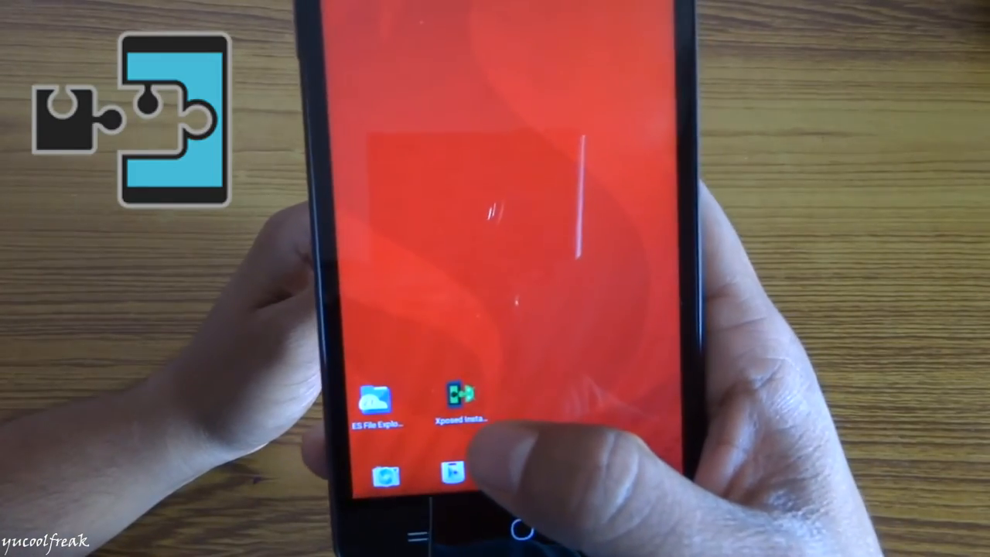
Check that Xposed is inactive, then find xposed-v79-sdk23-arm64 zip on the sdcard.
click(464, 402)
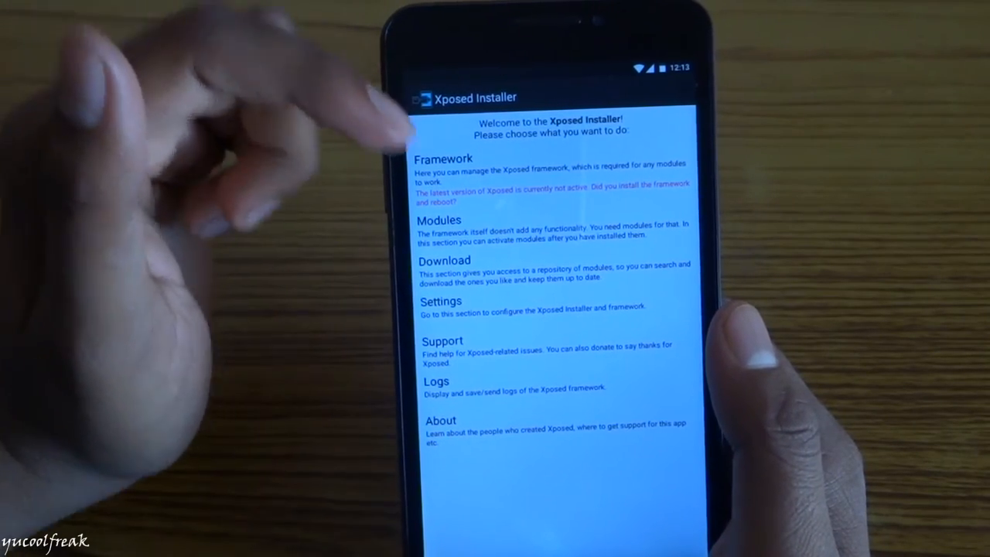
click(443, 159)
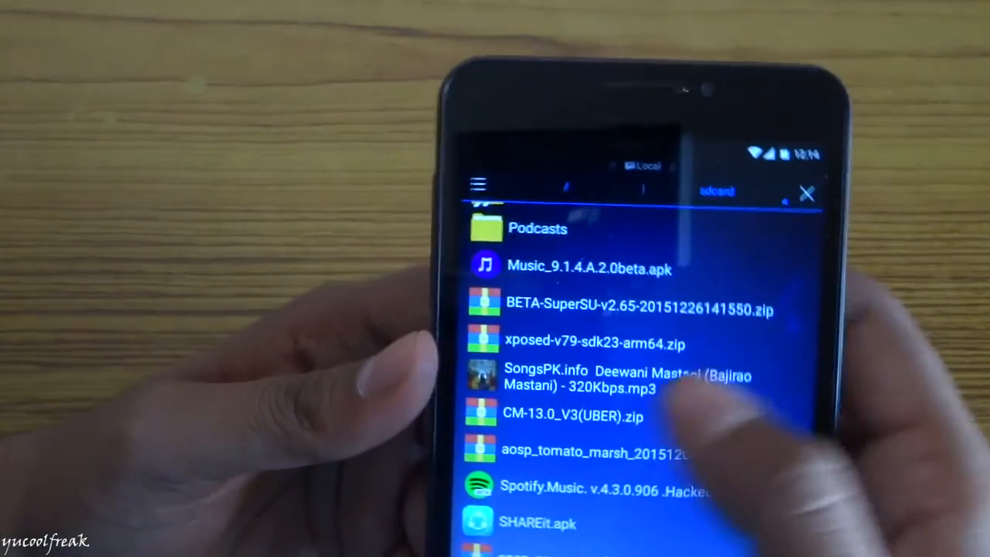
Long-press xposed-v79-sdk23-arm64.zip in ES File Explorer and reboot into TWRP recovery.
click(603, 342)
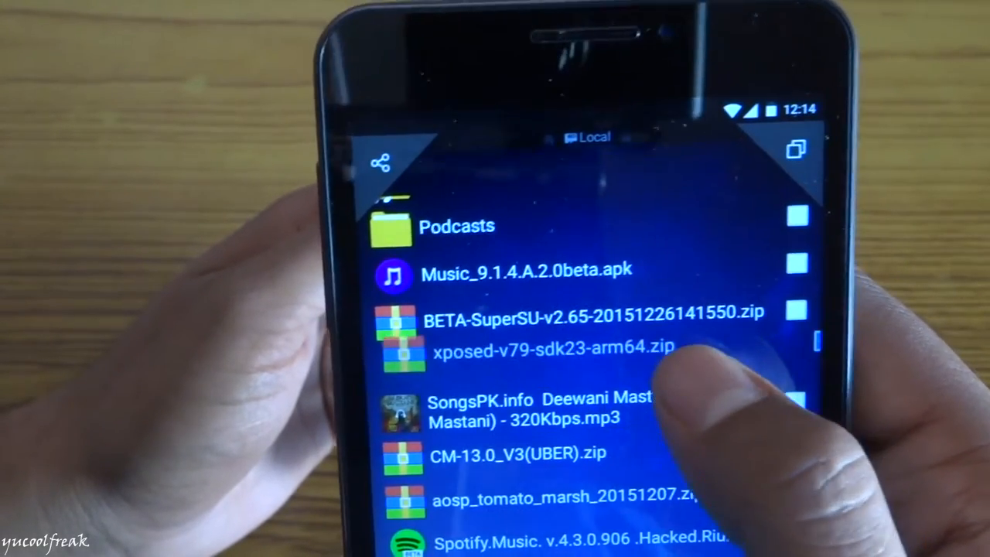
click(798, 349)
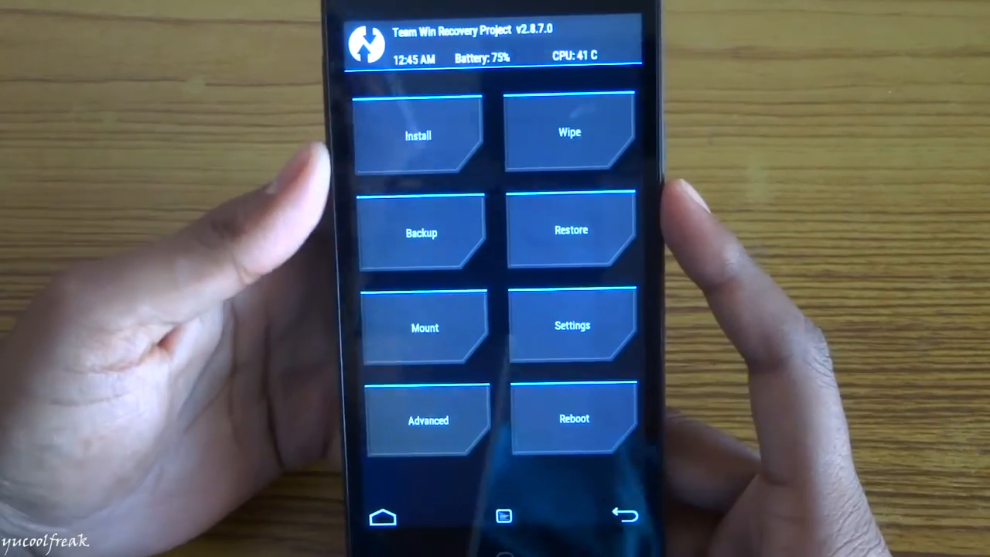
Install xposed-v79-sdk23-arm64.zip in TWRP, then reboot to the system.
click(418, 136)
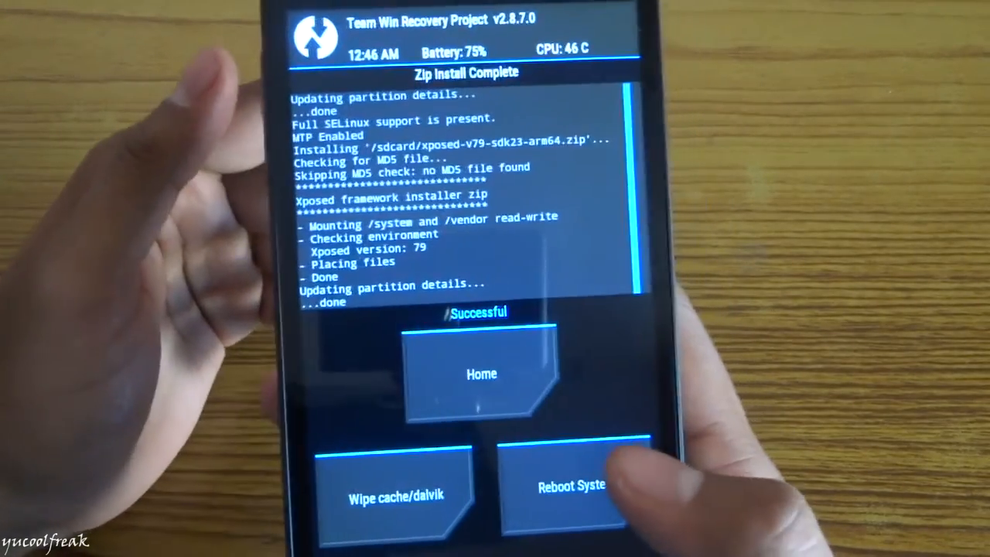
click(568, 487)
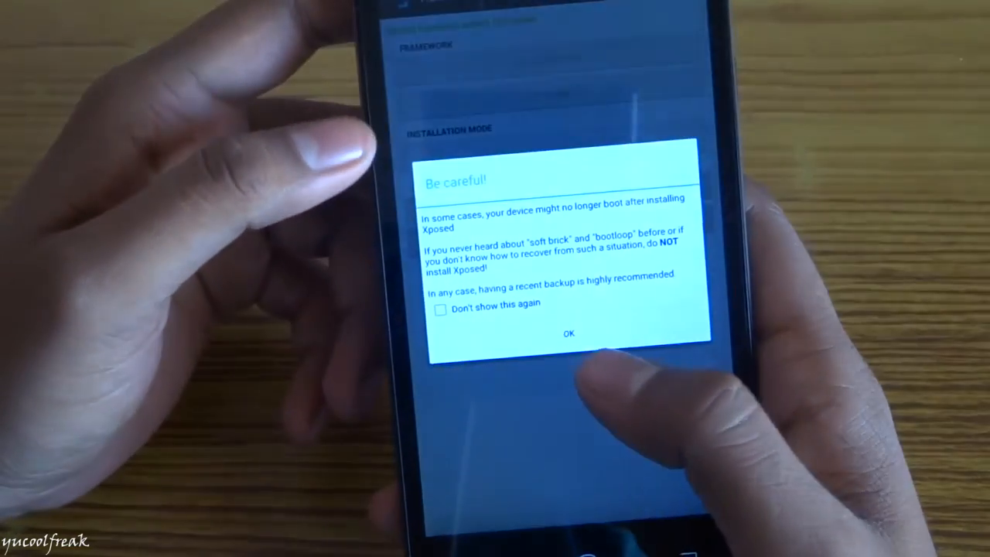
Dismiss the 'Be careful!' bootloop warning and go back to the home screen.
click(570, 334)
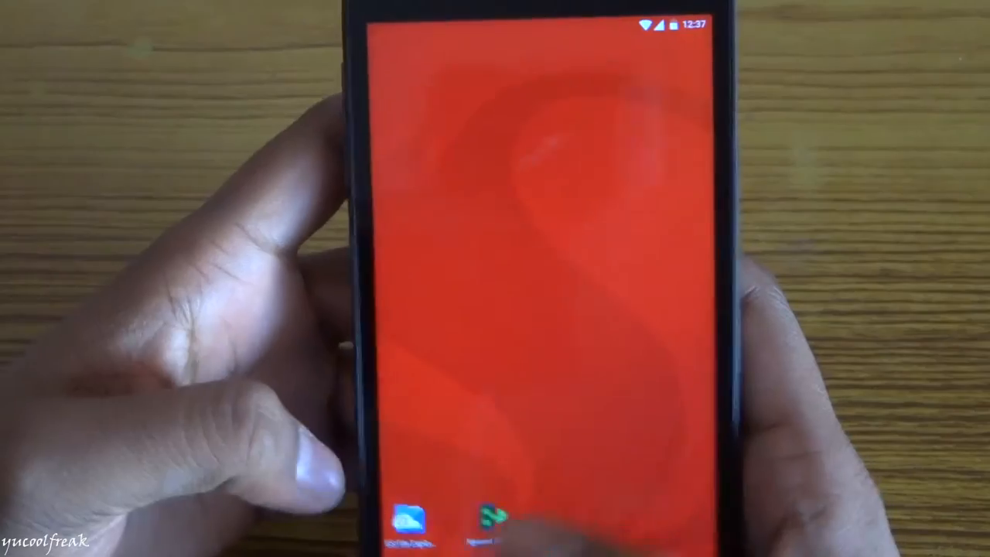
Search the repository for 'gravity' and install GravityBox [MM] version 6.0.3.
click(491, 511)
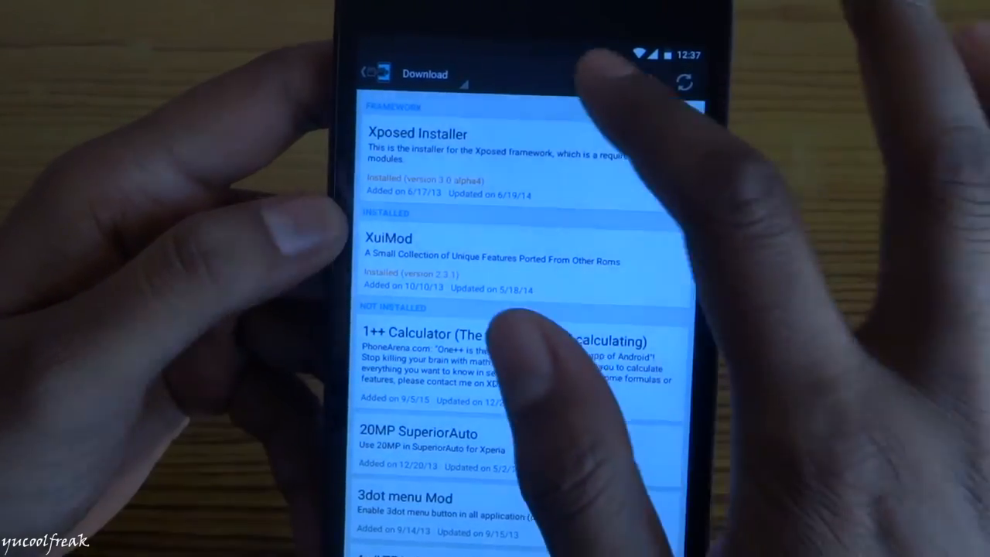
click(424, 40)
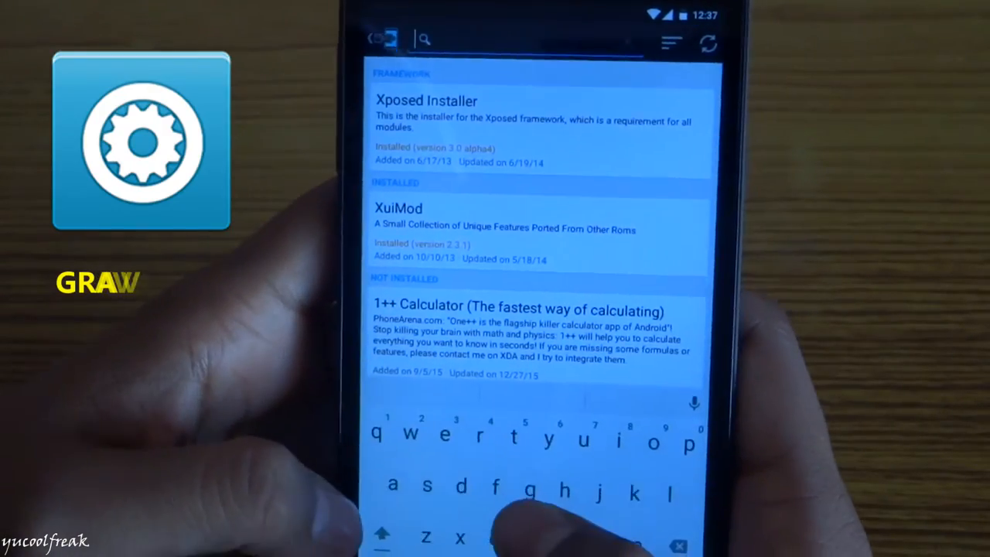
text(gravity)
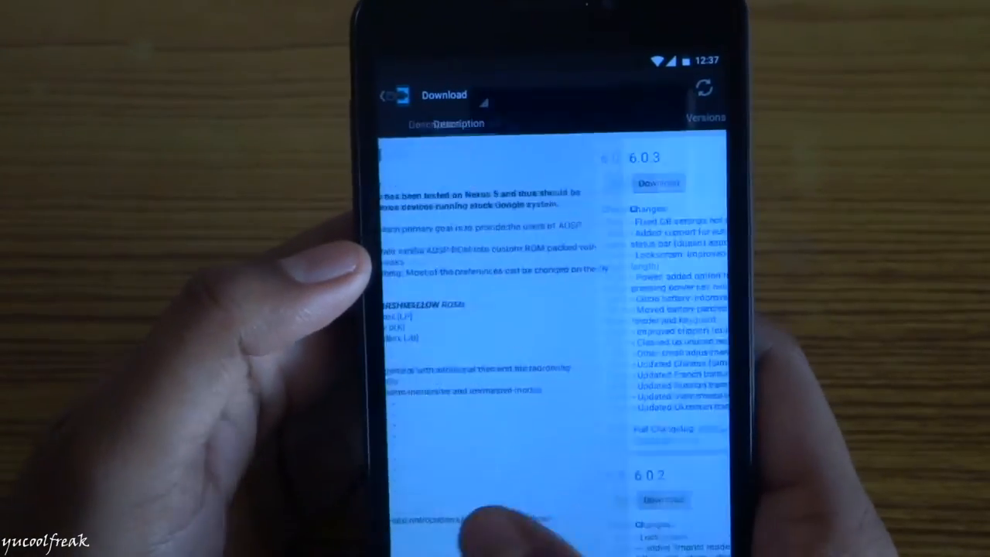
click(659, 182)
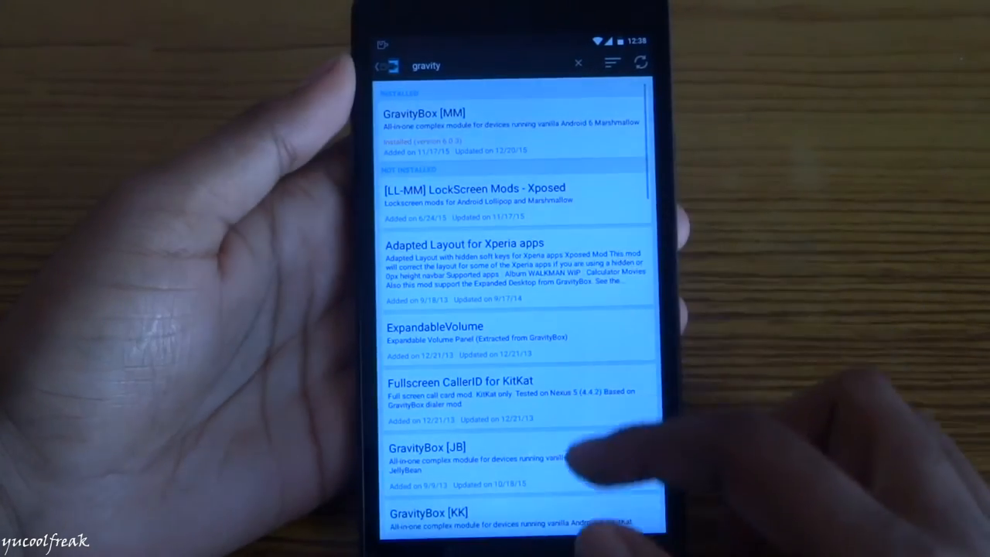
Tick GravityBox [MM] and XuiMod in Modules, then reboot the phone.
scroll(down, 3)
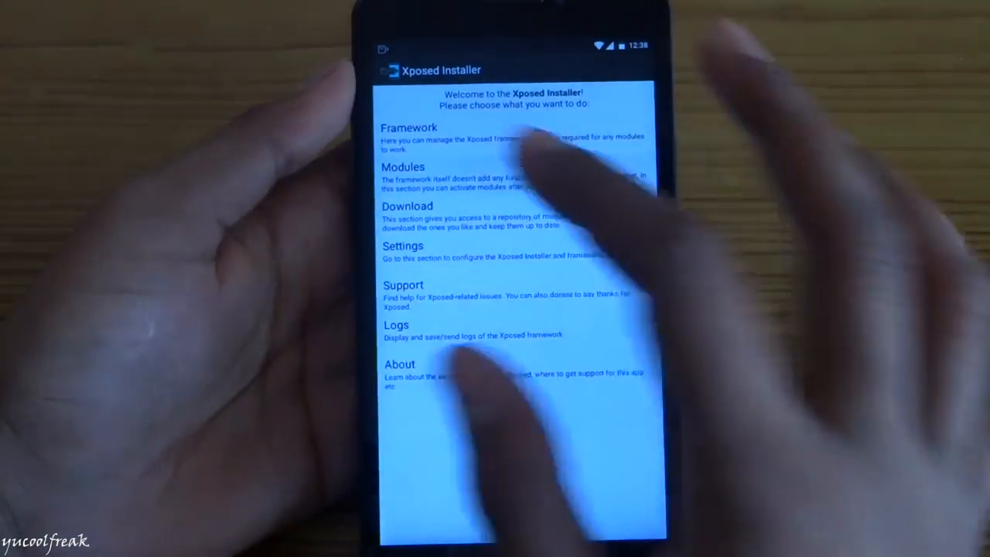
click(402, 167)
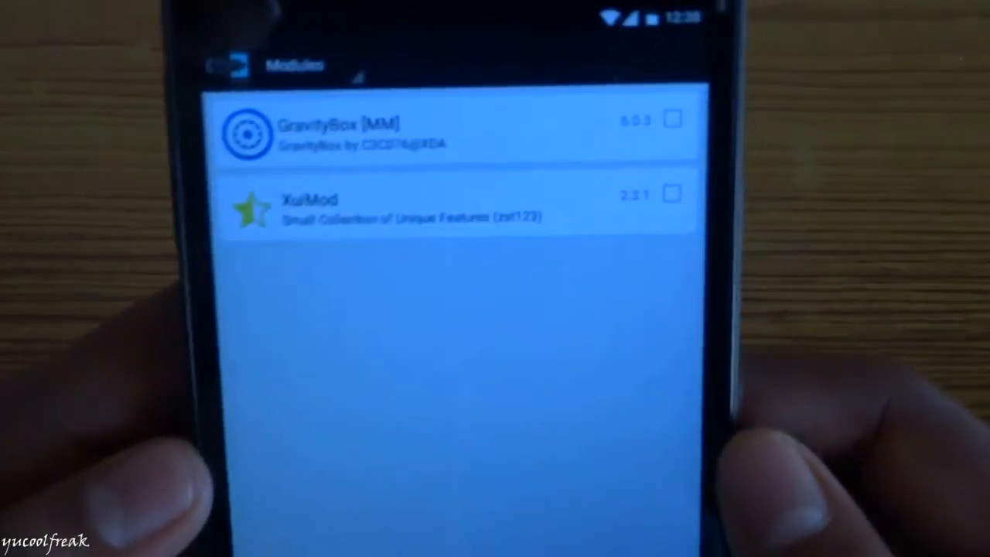
click(672, 109)
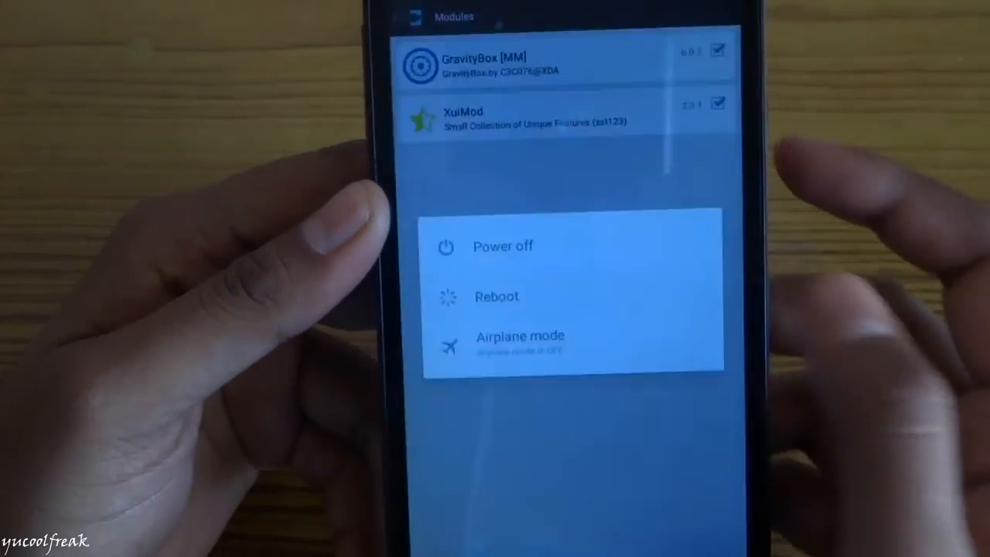
click(502, 246)
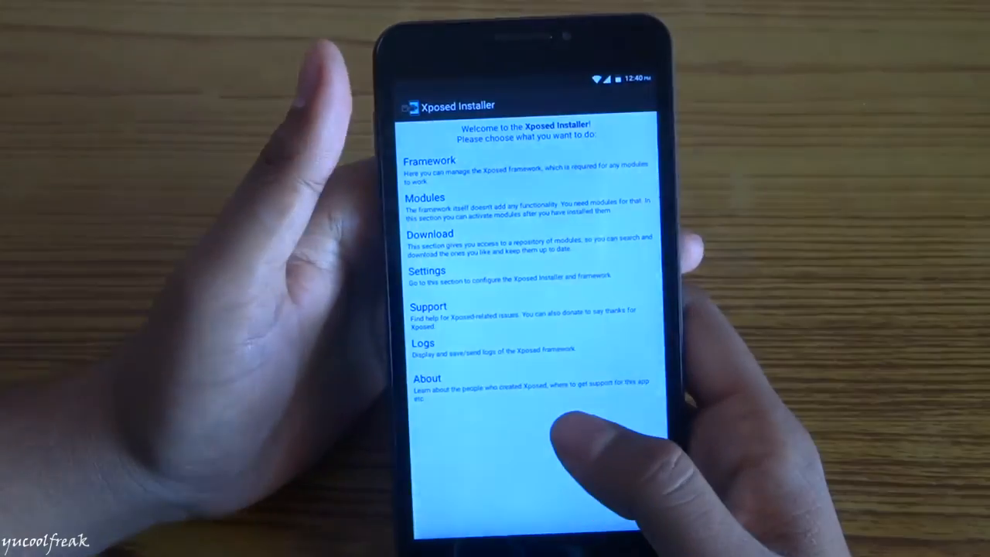
Launch GravityBox [MM], allow audio recording, accept the unsupported-ROM warning, and open Statusbar tweaks.
click(424, 197)
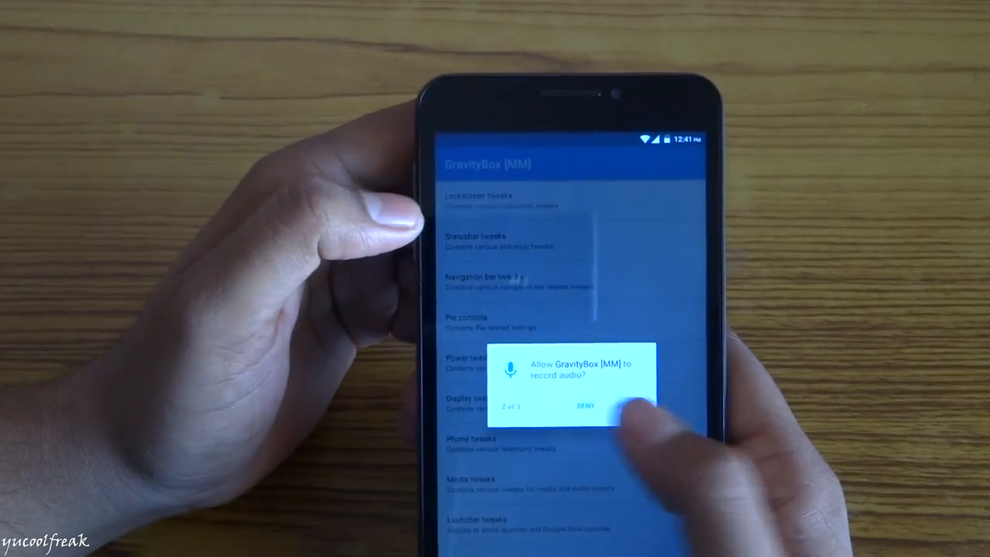
click(583, 405)
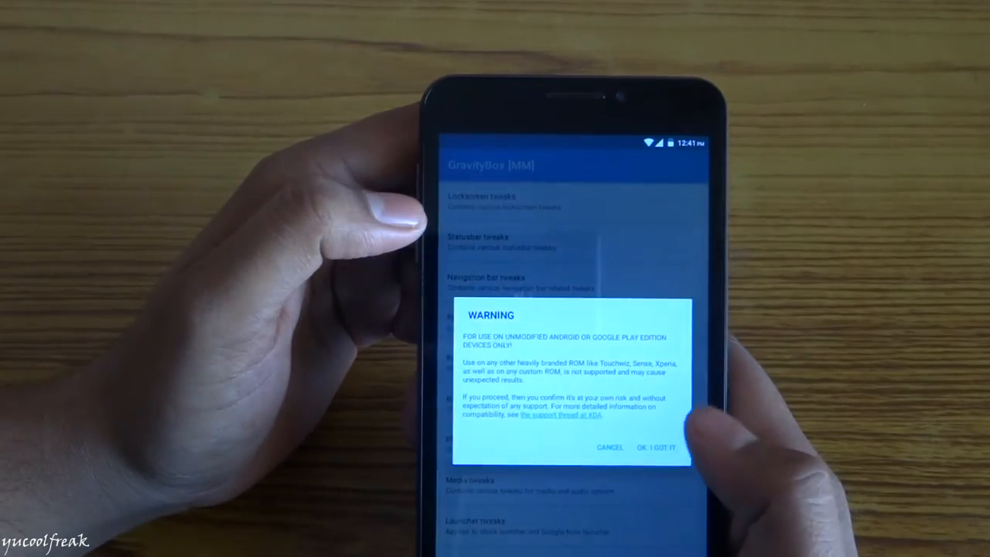
click(657, 447)
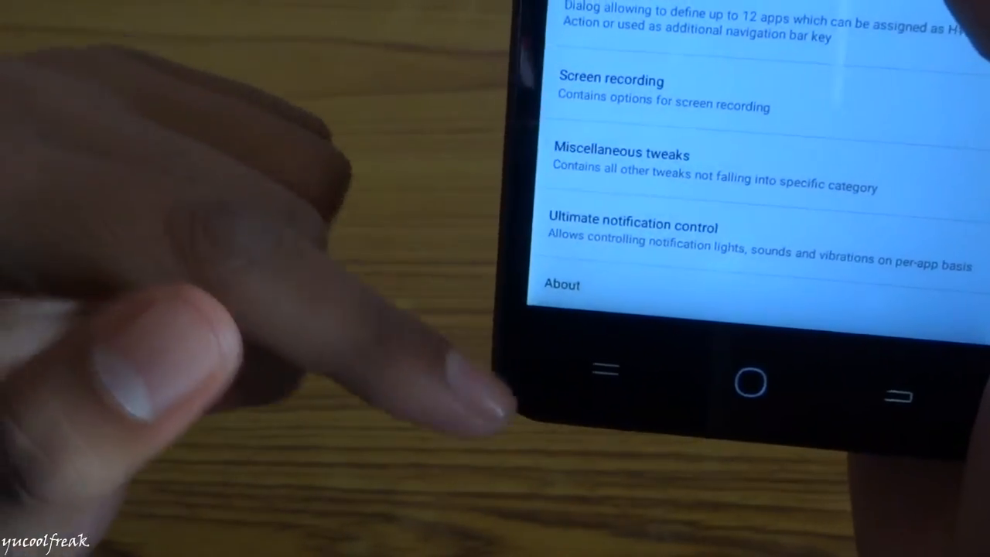
scroll(down, 3)
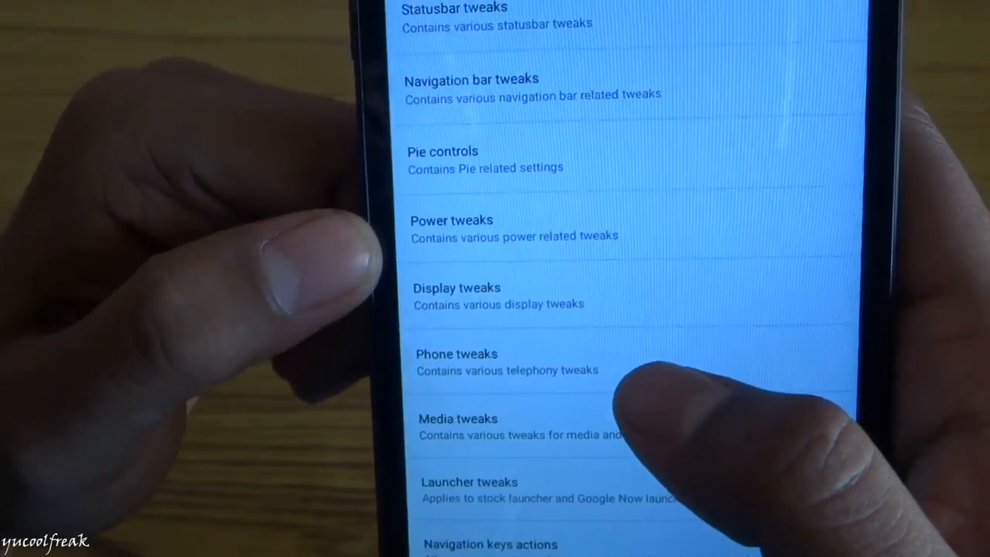
scroll(down, 3)
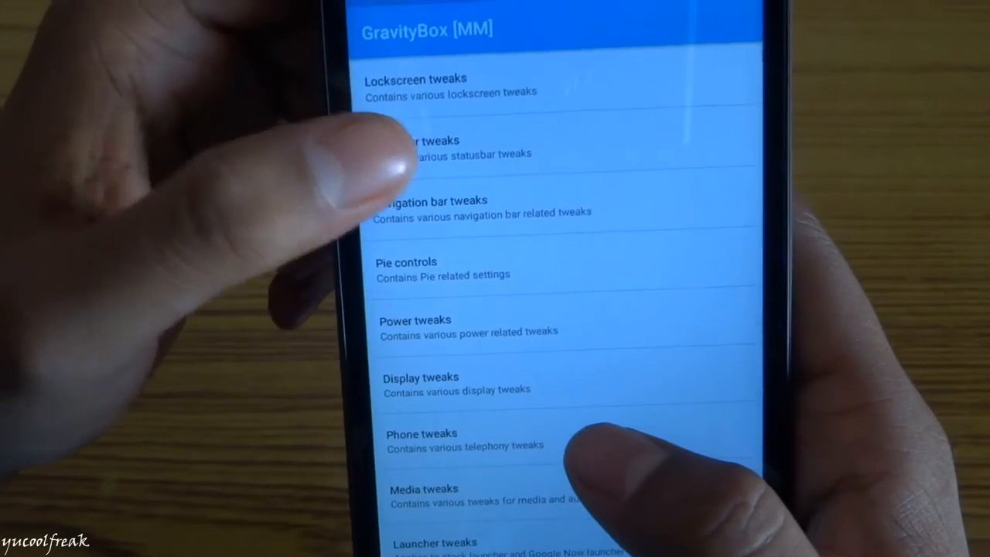
click(417, 147)
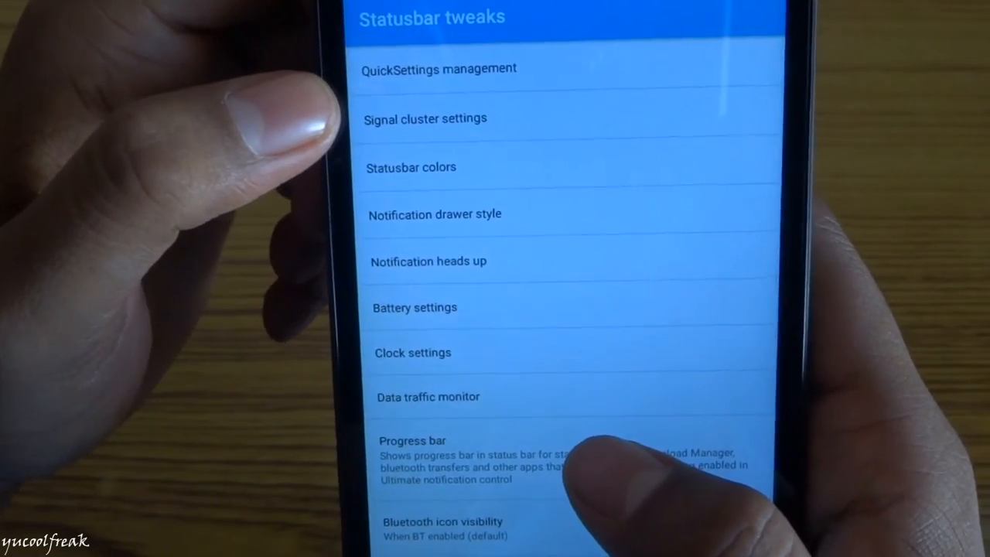
Enable Center clock in the Statusbar tweaks clock settings.
scroll(up, 3)
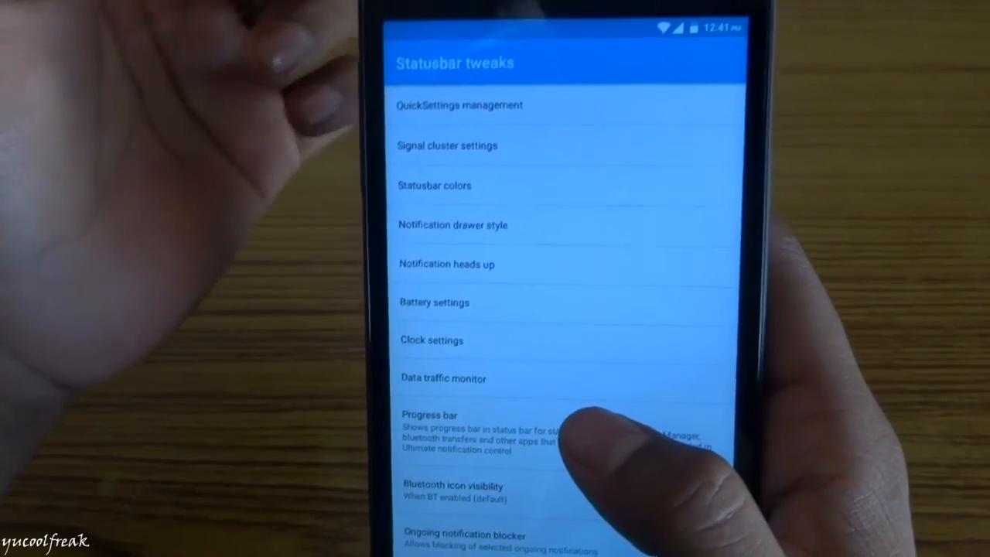
scroll(down, 3)
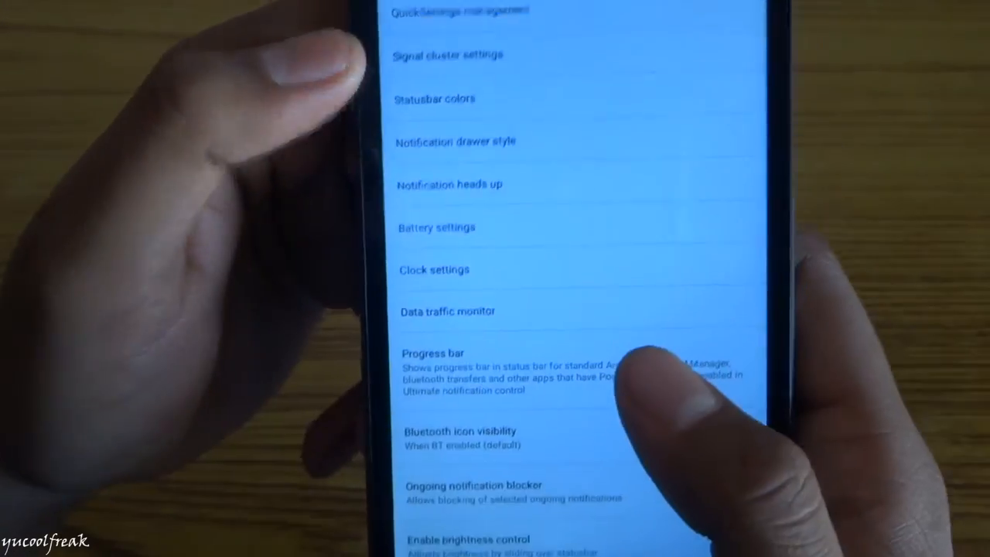
click(434, 269)
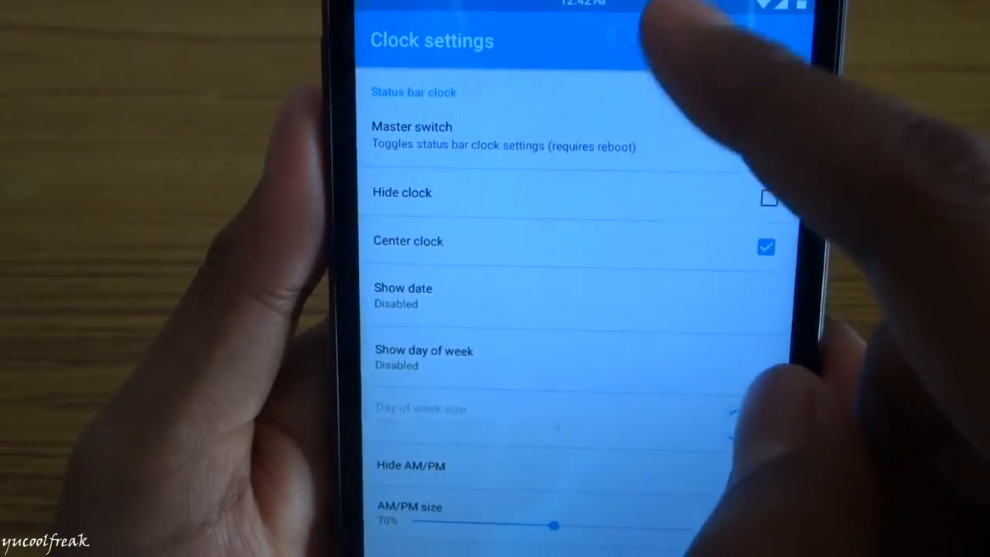
scroll(down, 3)
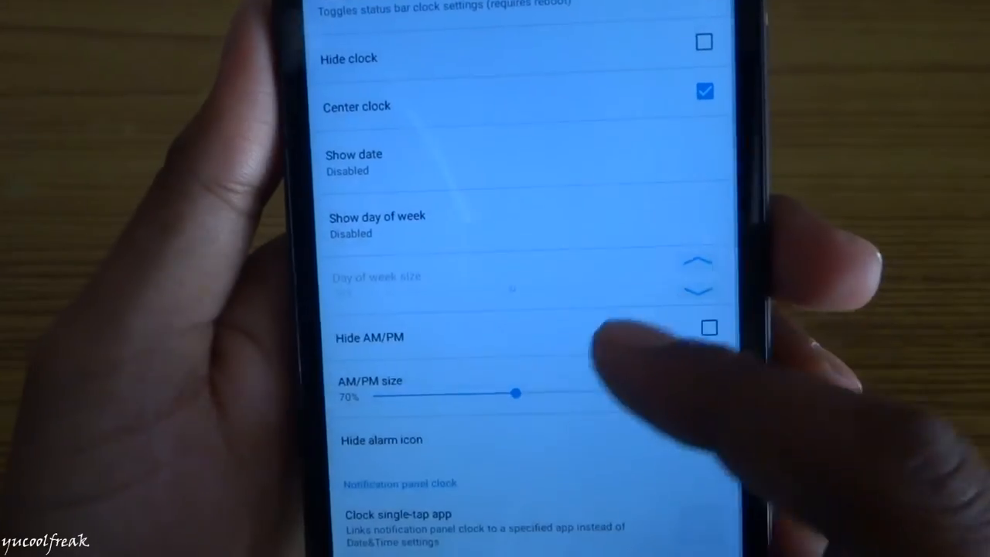
scroll(down, 3)
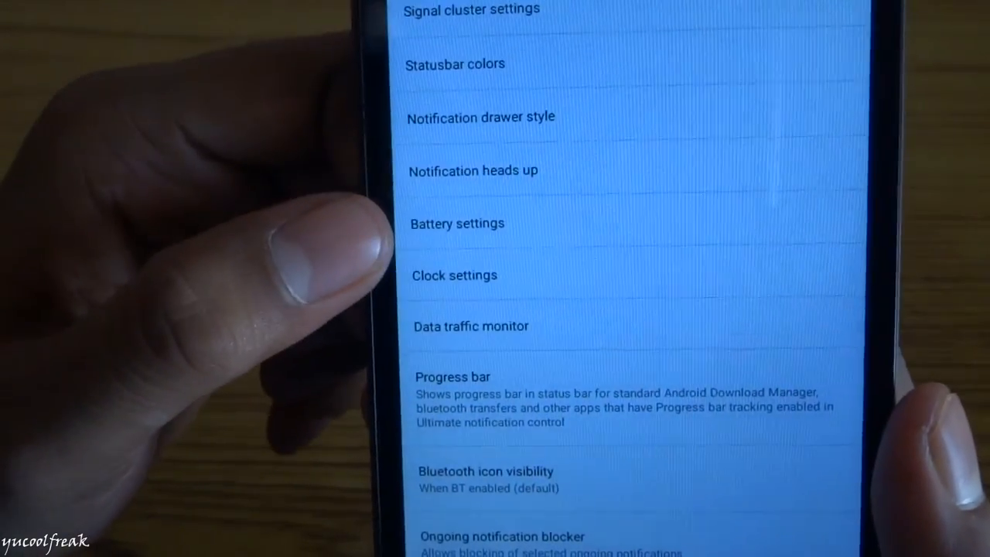
Set circle battery with percentage and a Simple-style data traffic monitor positioned left.
click(456, 223)
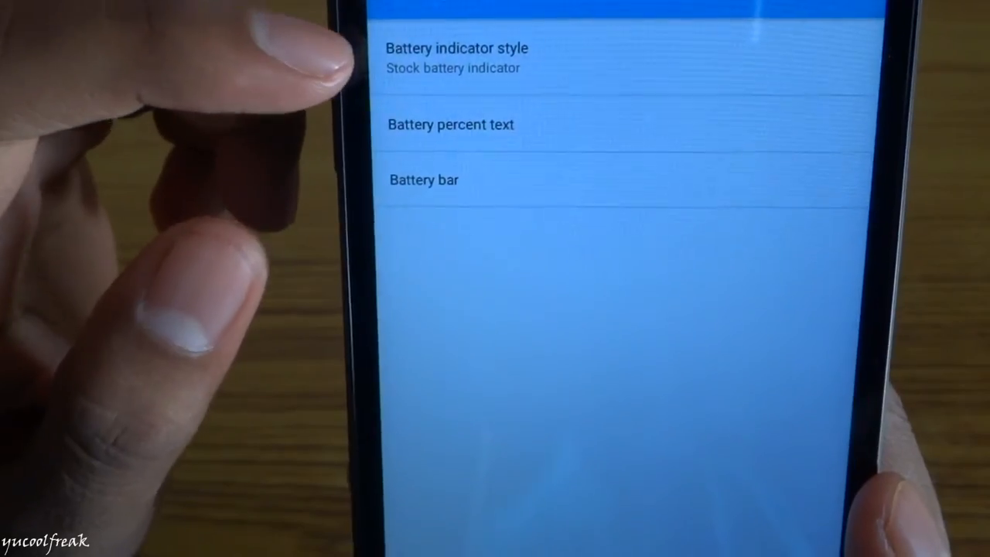
click(455, 47)
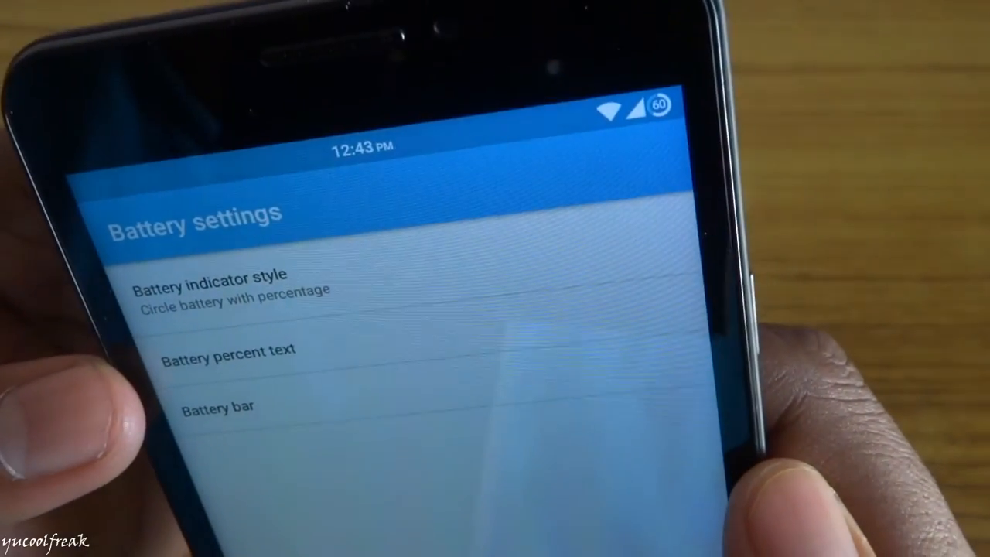
click(208, 287)
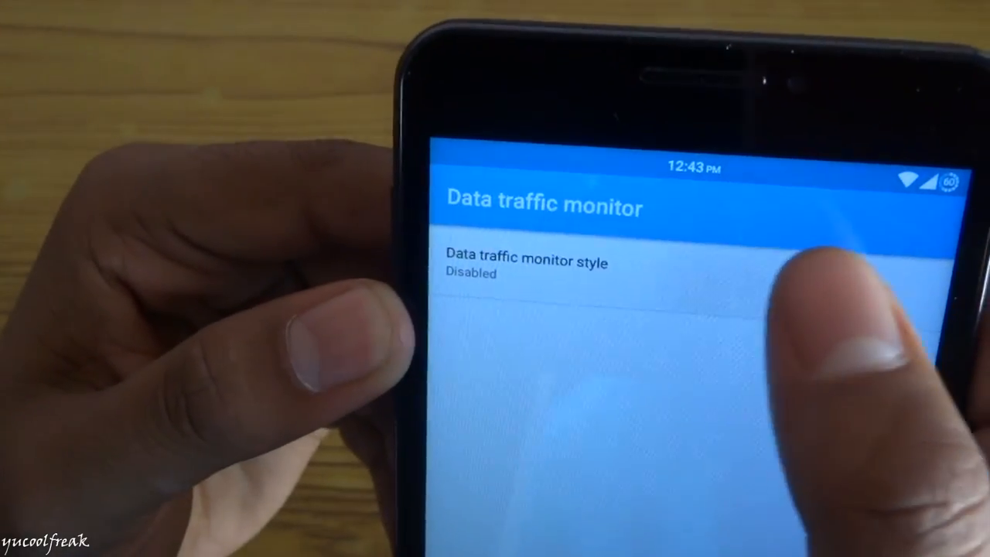
click(525, 267)
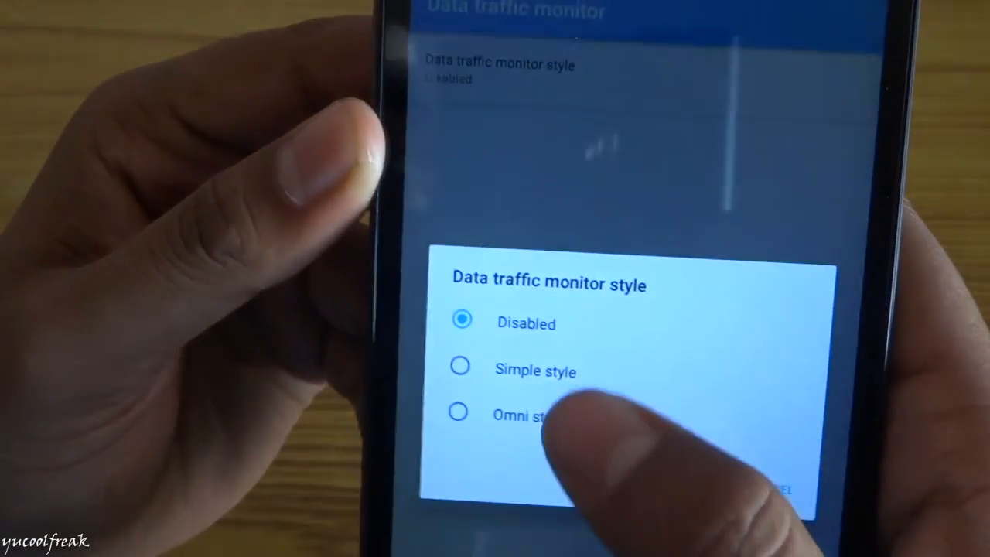
click(535, 370)
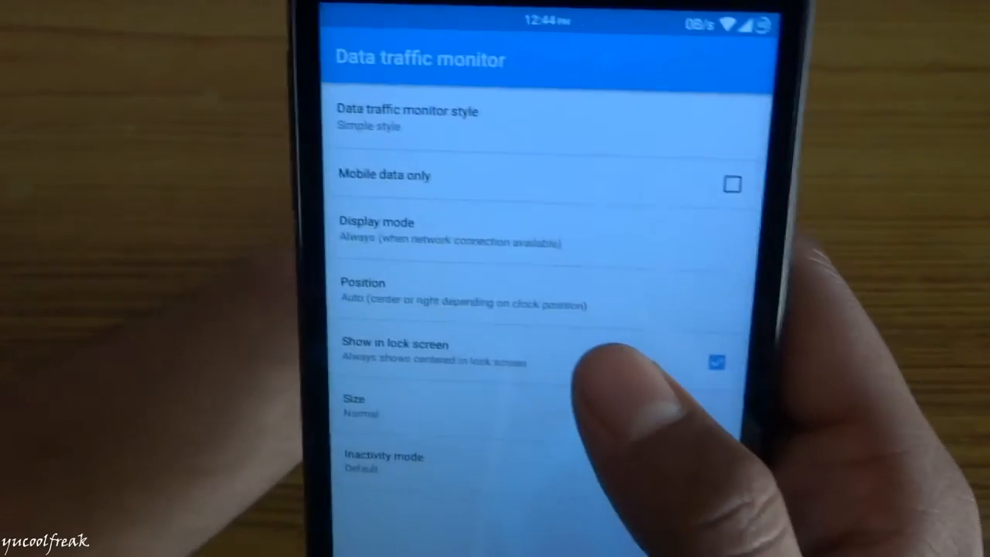
click(362, 292)
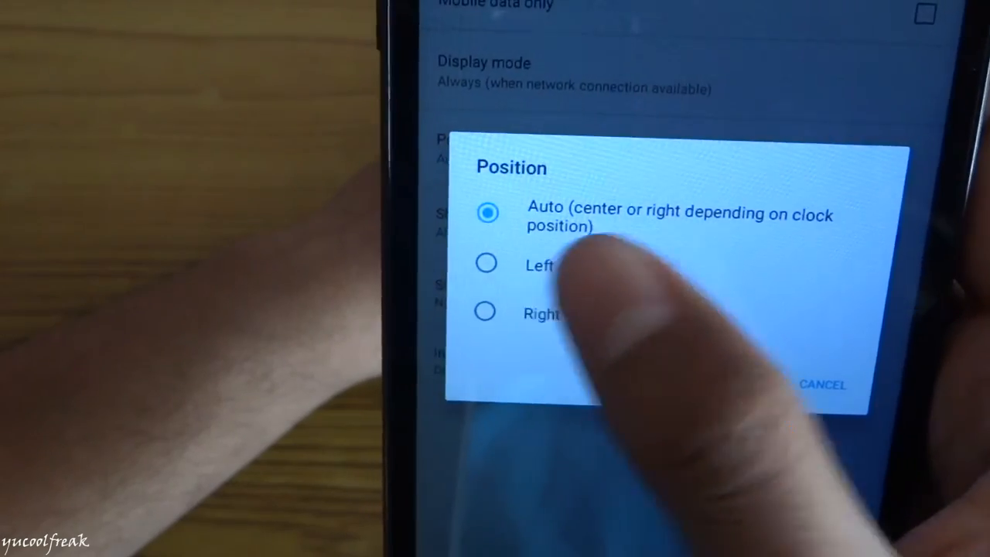
click(486, 263)
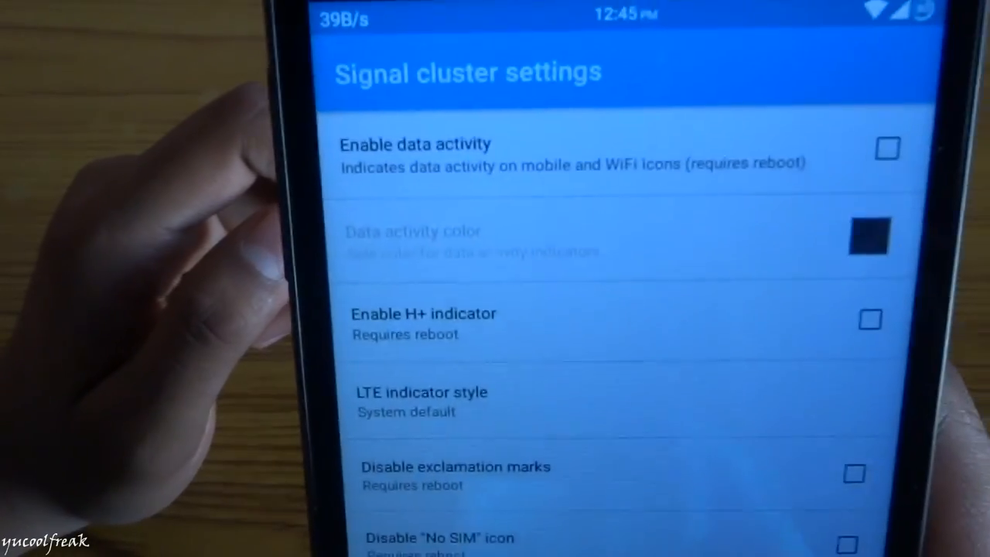
Look through Signal cluster, Notification drawer style and Power tweaks, toggling the advanced reboot menu.
click(420, 401)
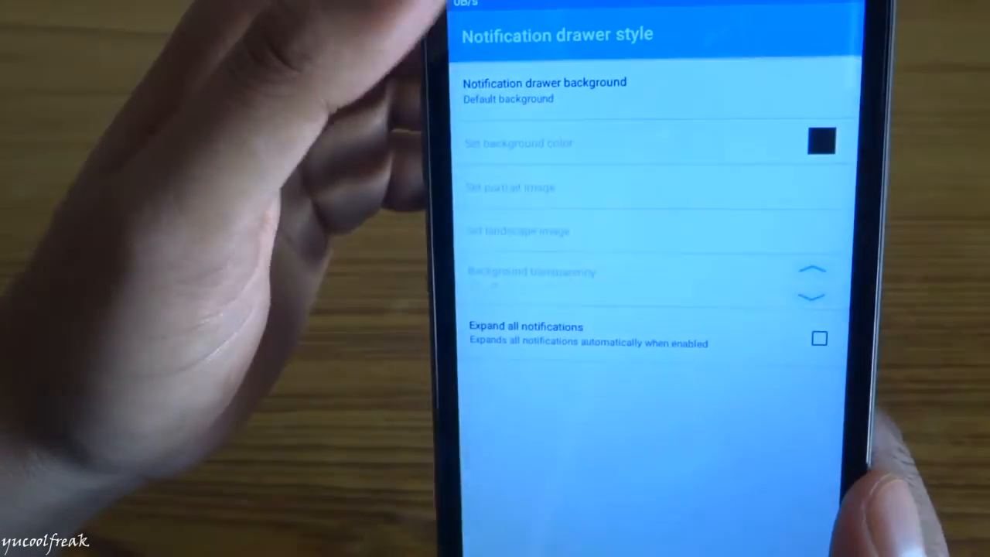
click(544, 83)
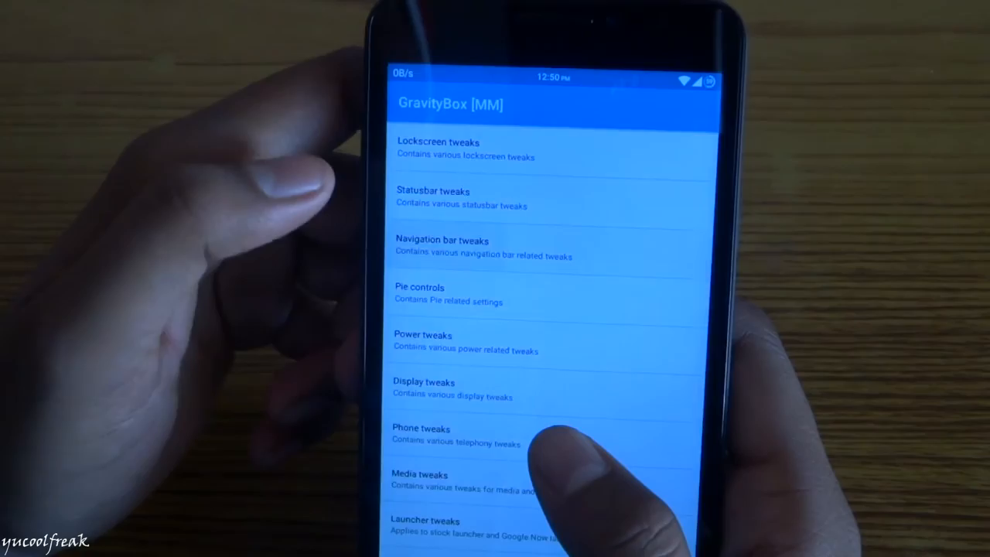
click(441, 248)
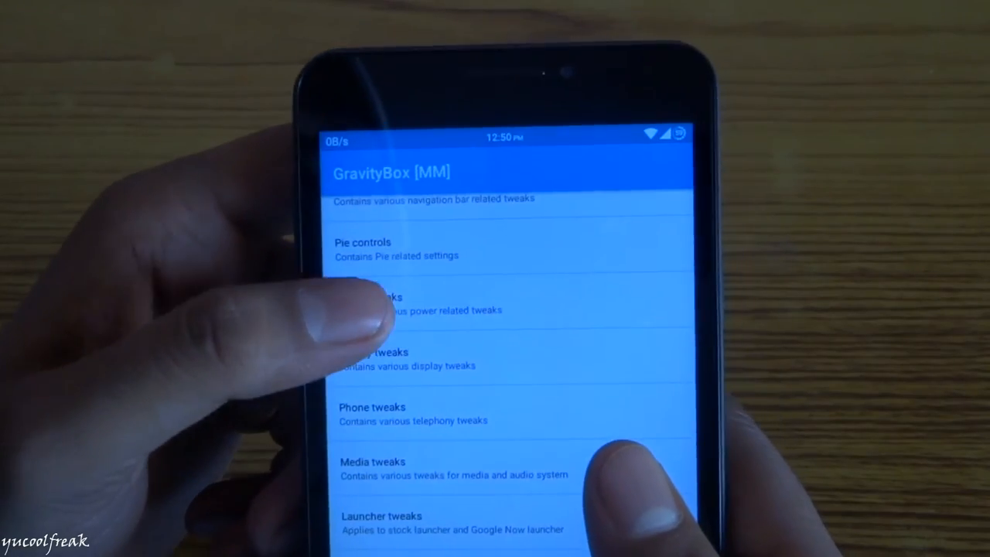
click(379, 301)
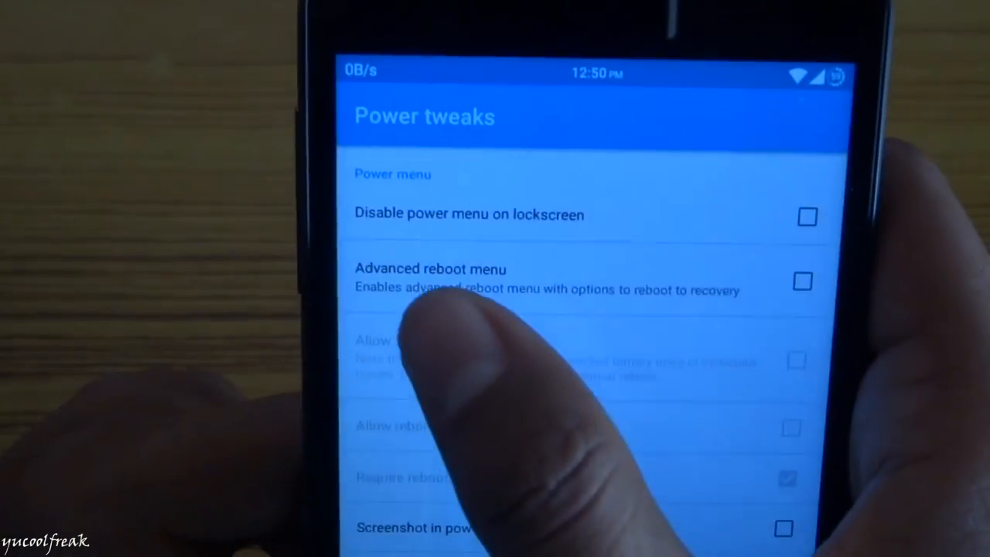
click(801, 281)
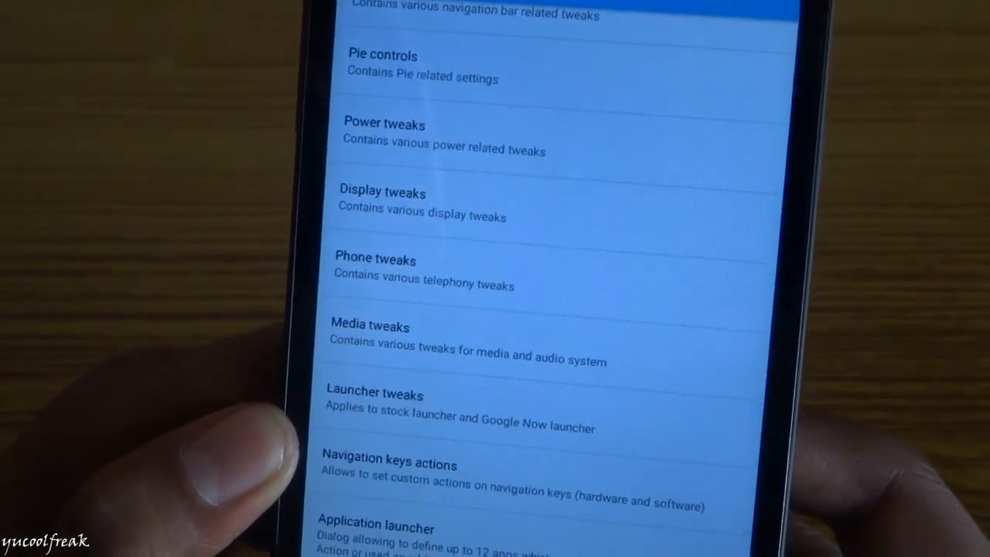
Open GravityBox's Navigation keys actions, then scroll XuiMod's SystemUI and Animation mods list.
click(389, 464)
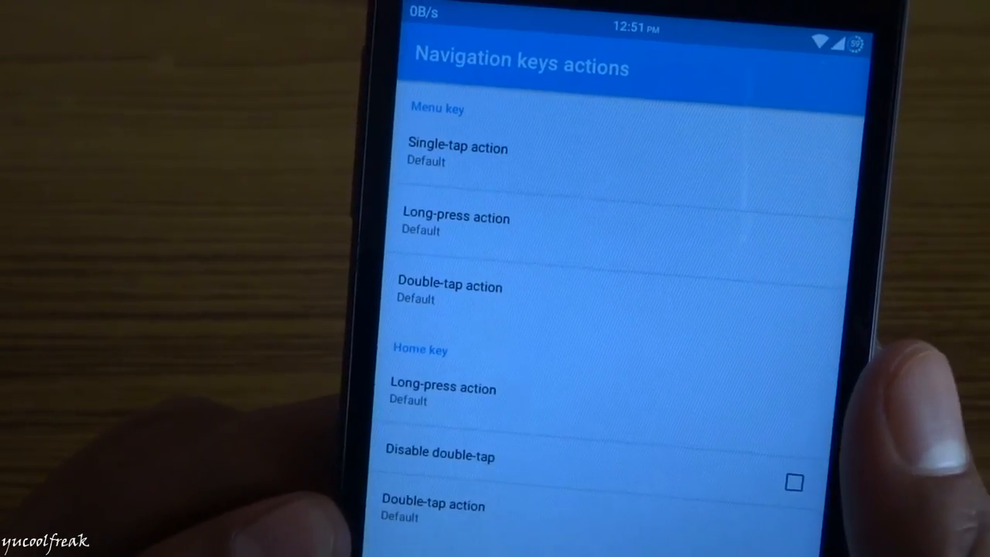
scroll(down, 3)
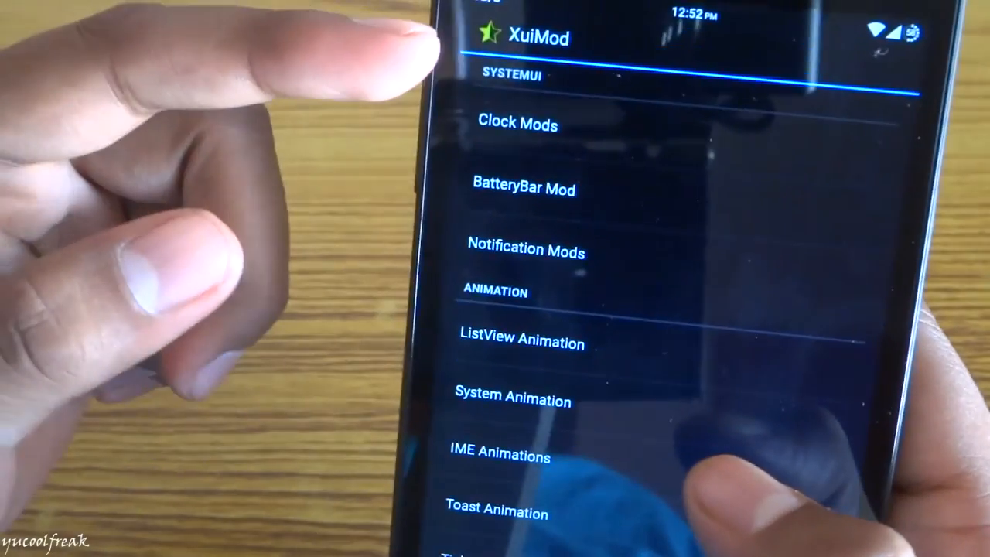
scroll(down, 3)
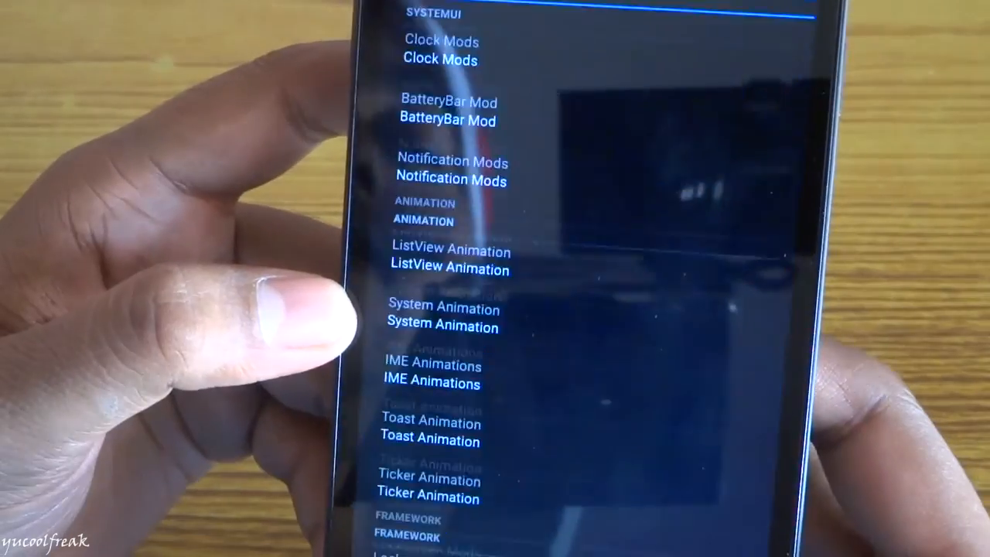